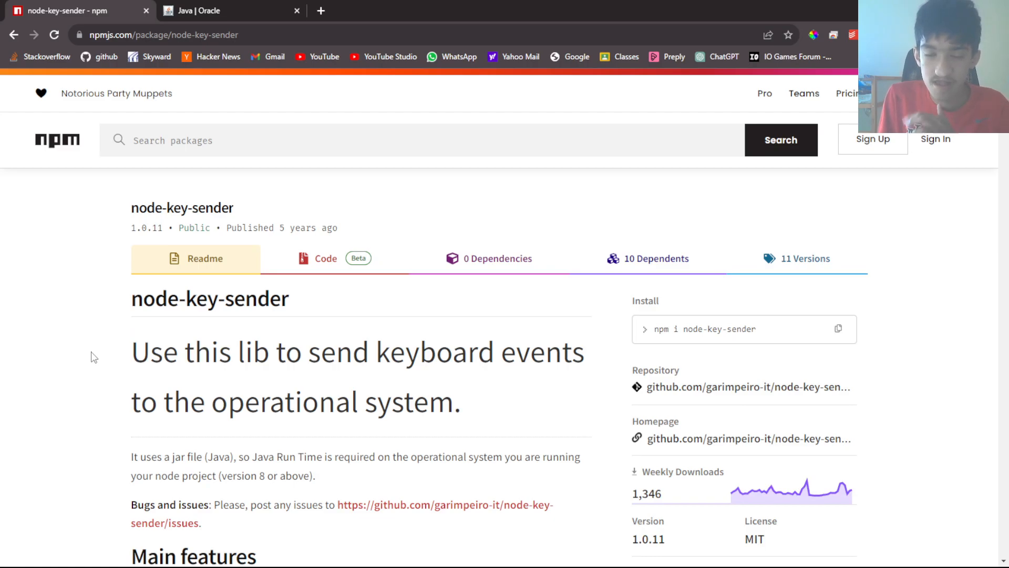
mouse_move(434, 419)
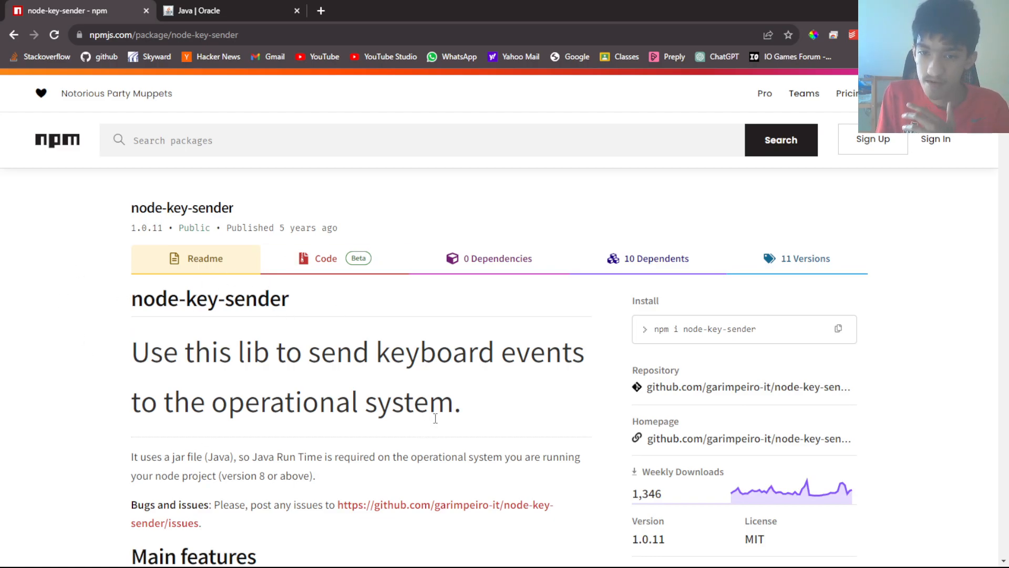
mouse_move(137, 218)
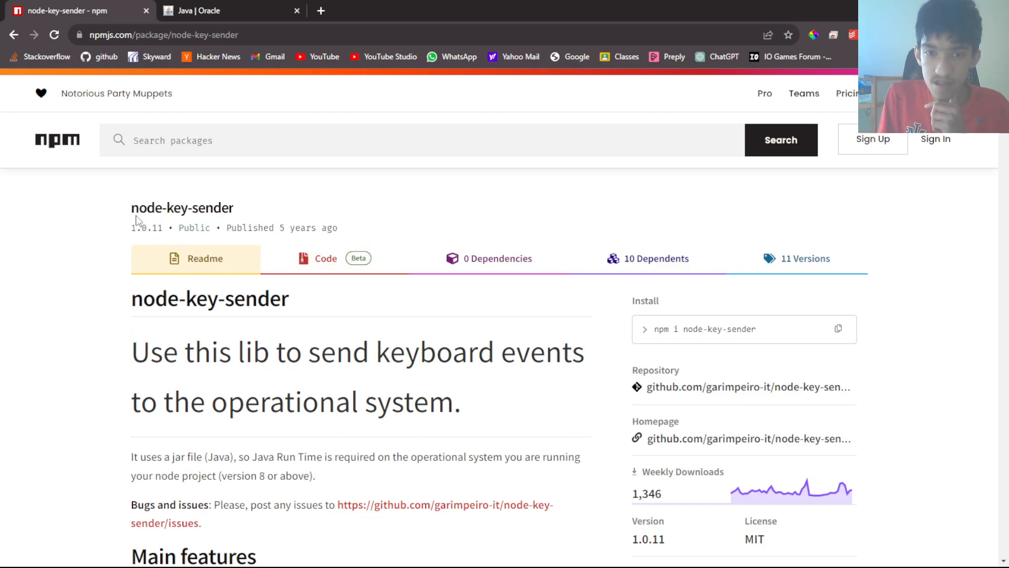
Select the package name node-key-sender on the page and scroll through its details.
double_click(182, 207)
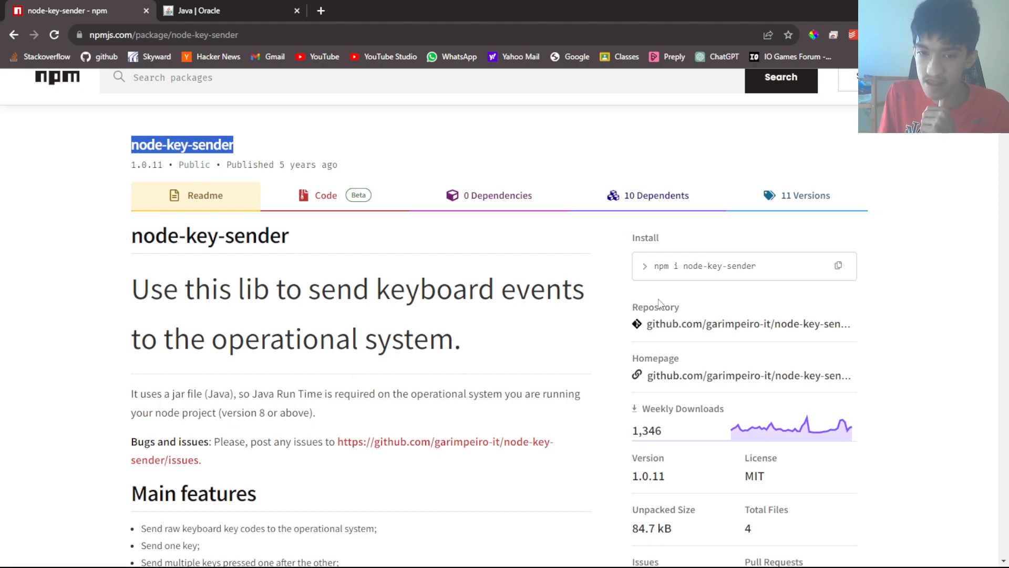
scroll(down, 3)
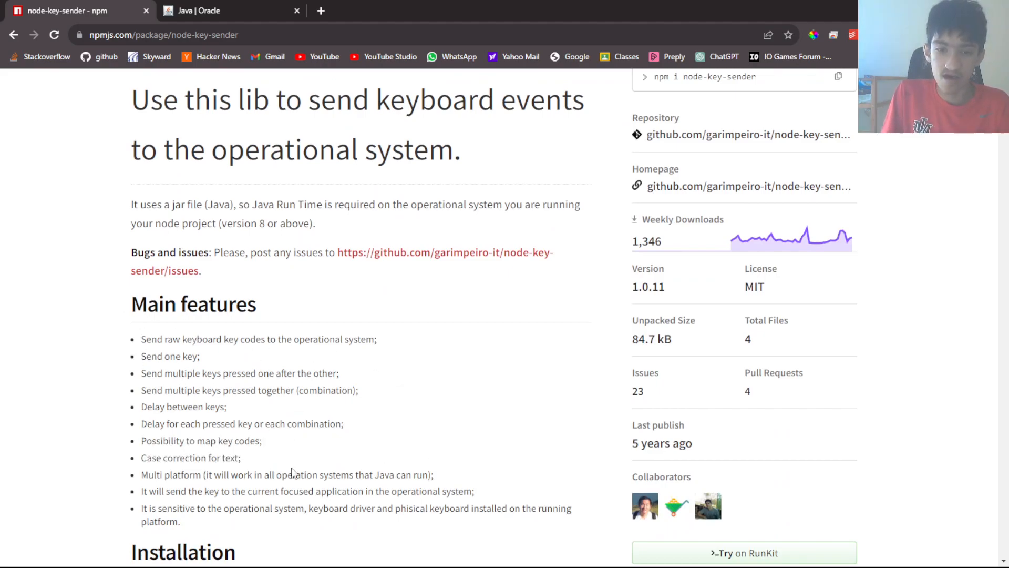
scroll(down, 3)
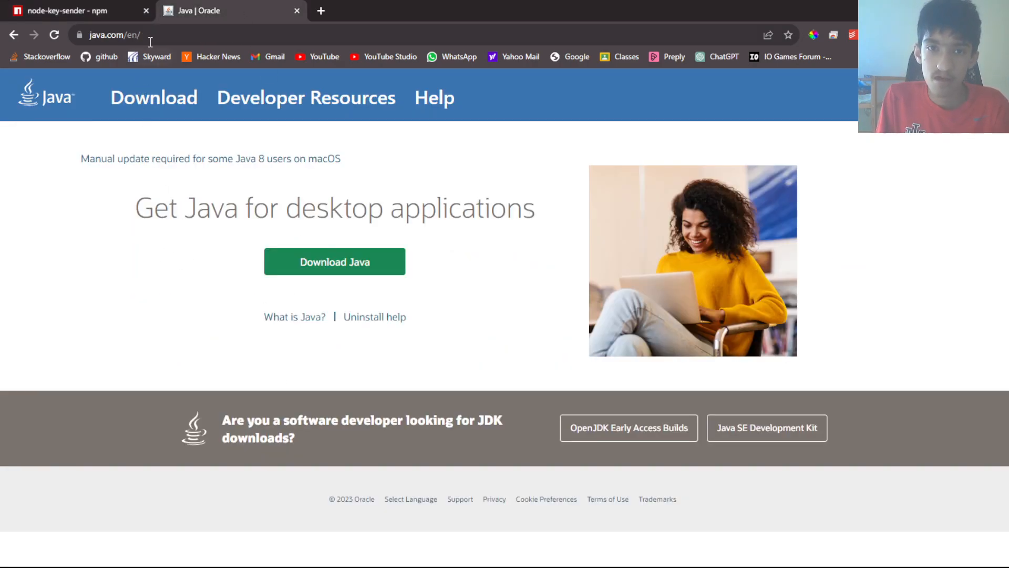
click(76, 11)
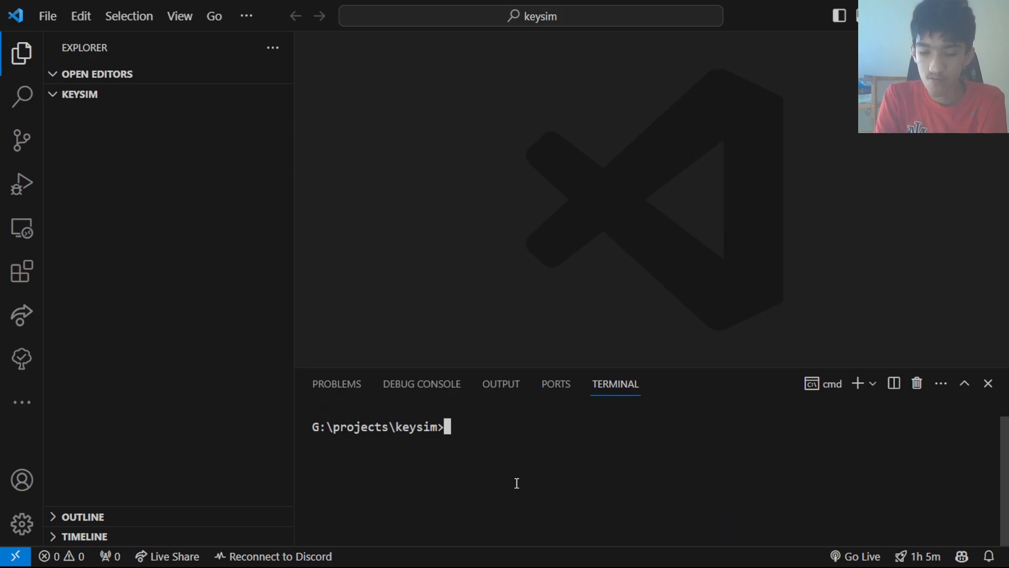
Run npm init --y in the terminal, then enter npm i node-key-sender to install the package.
text(npm init --y)
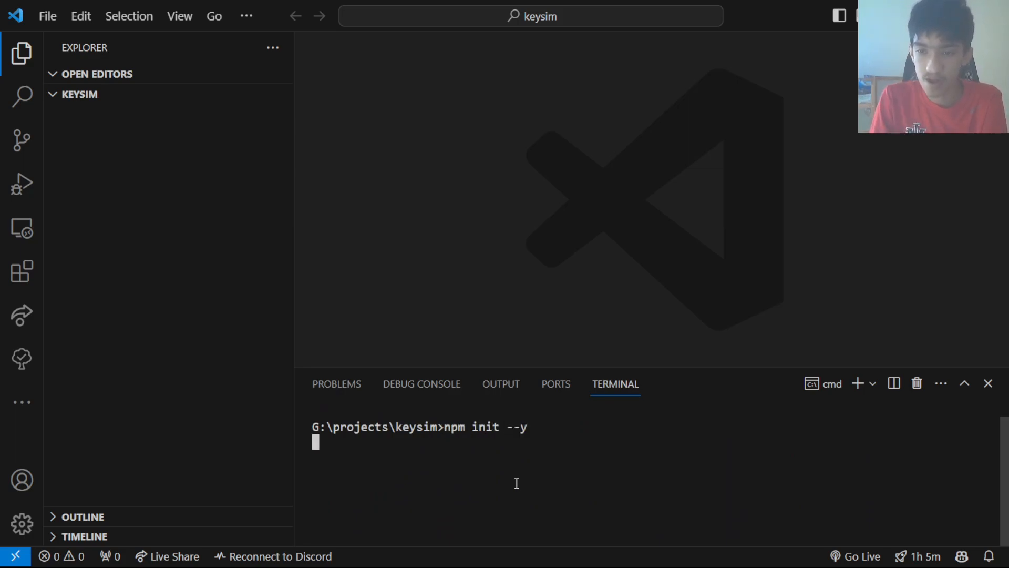
key(Enter)
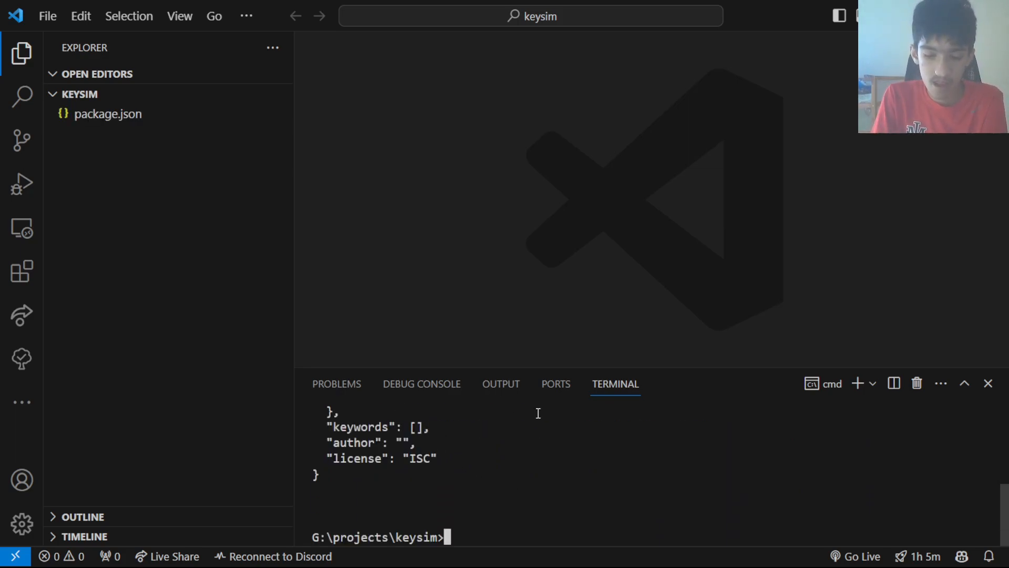
text(npm i)
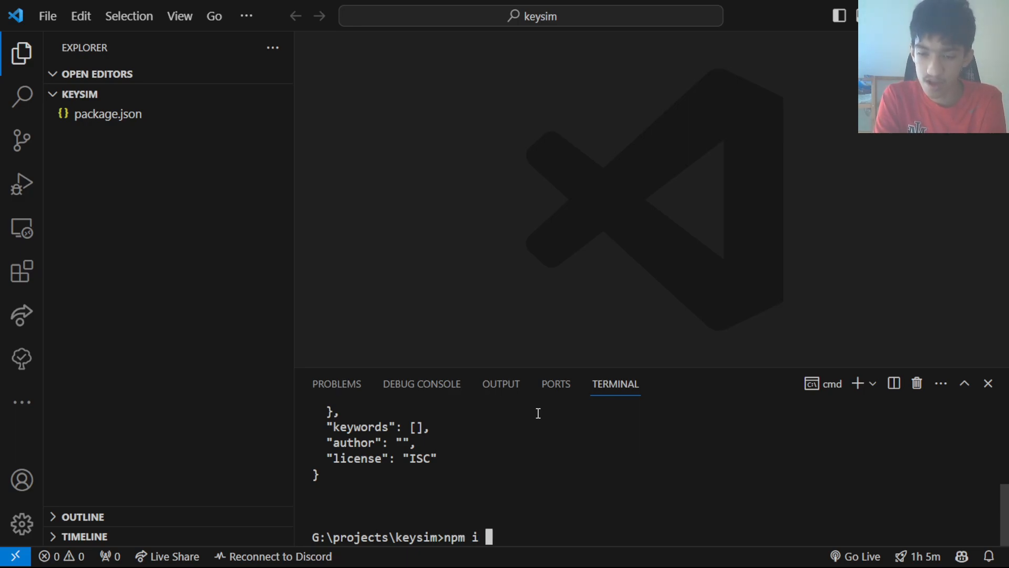
text(node-k)
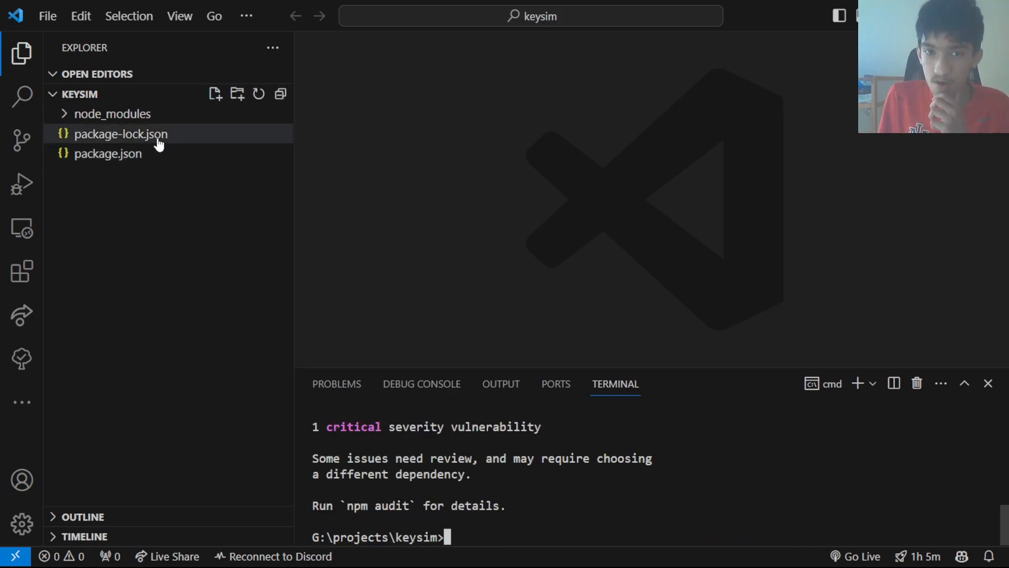
text(ind)
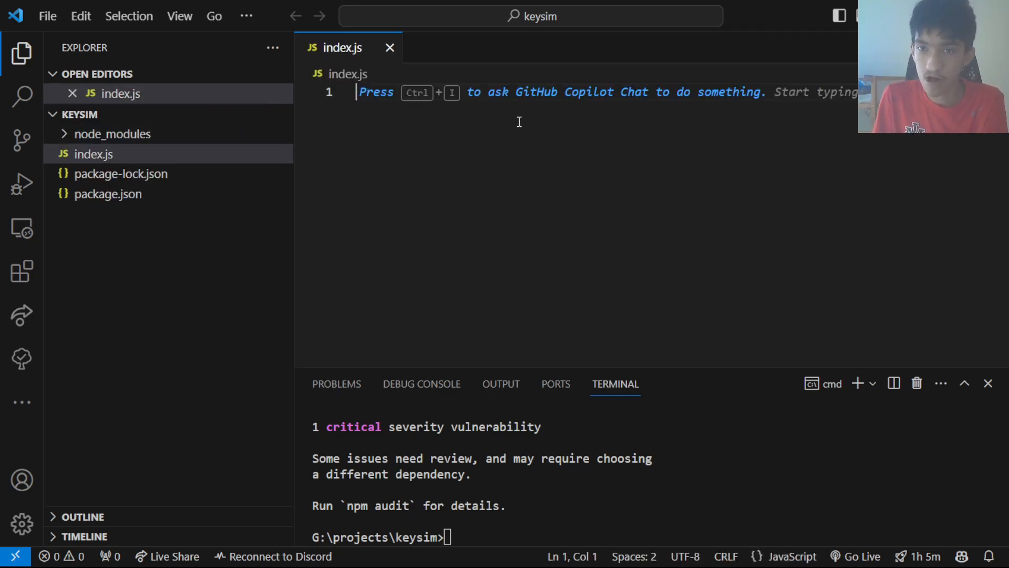
Write const keySender = require('node-key-sender') in index.js and draft keySender.sendKey('a');.
text(const)
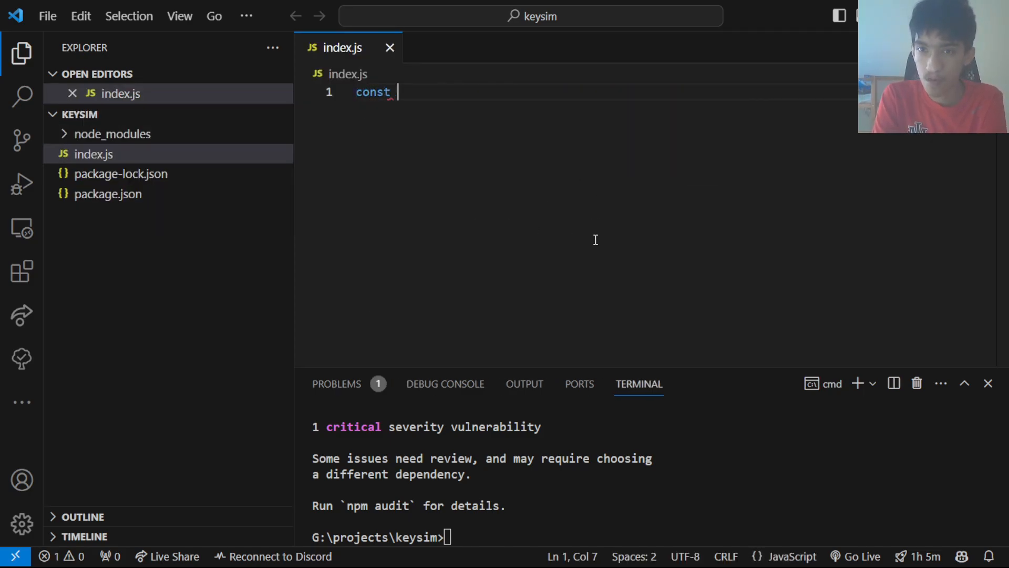
text(key)
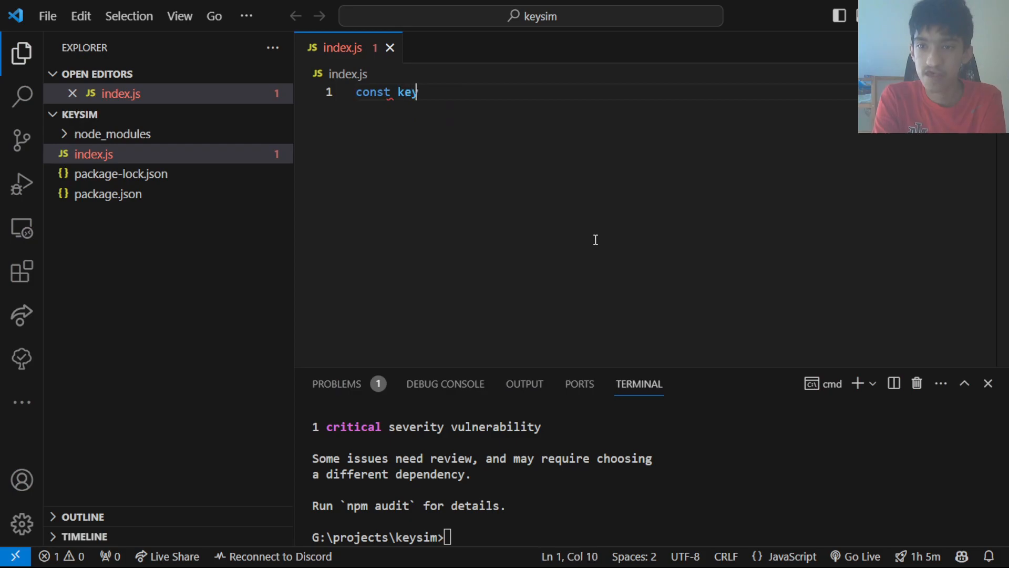
text(Sender = require('node-key-sender)
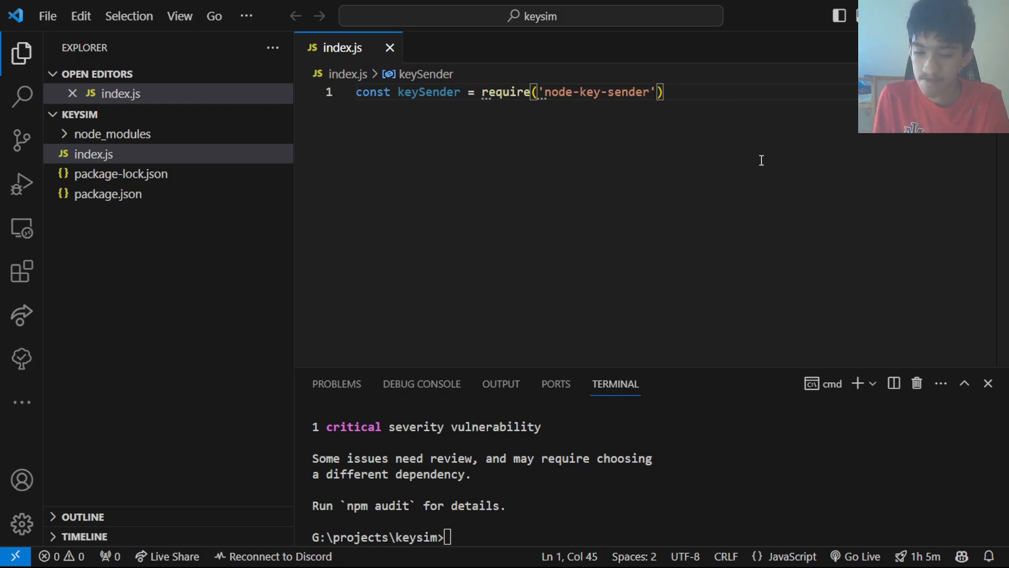
text(keySender.sendKey('a');)
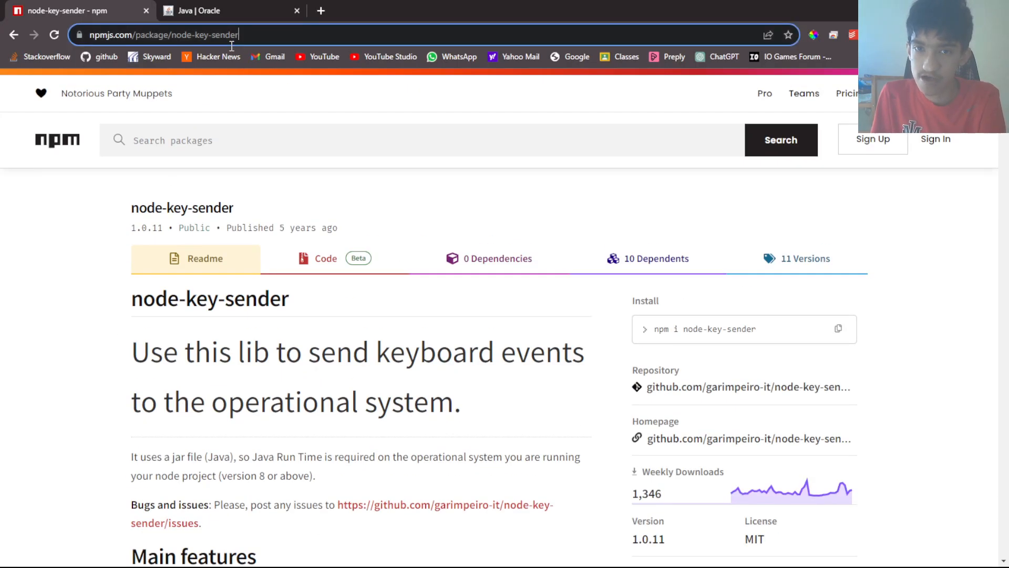
scroll(down, 3)
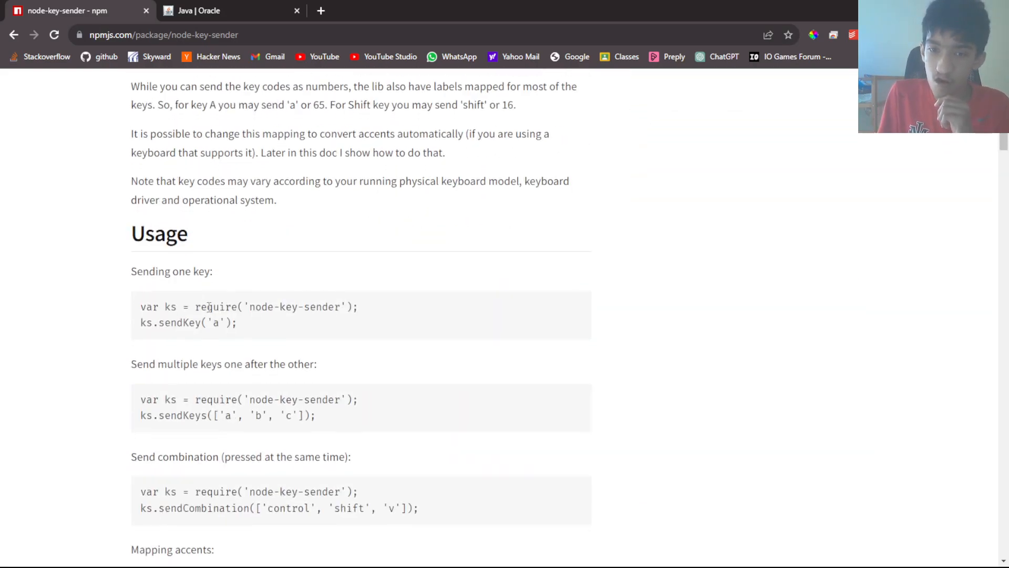
scroll(down, 3)
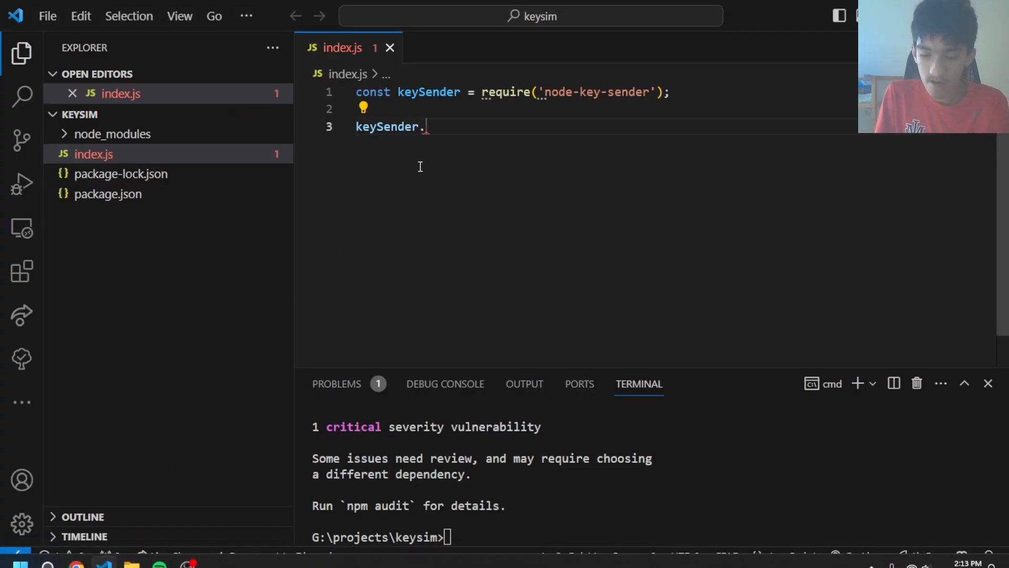
Finish line 3 as keySender.sendKeys(['a','b','c','d']); and highlight the four key values.
text(sendCombination)
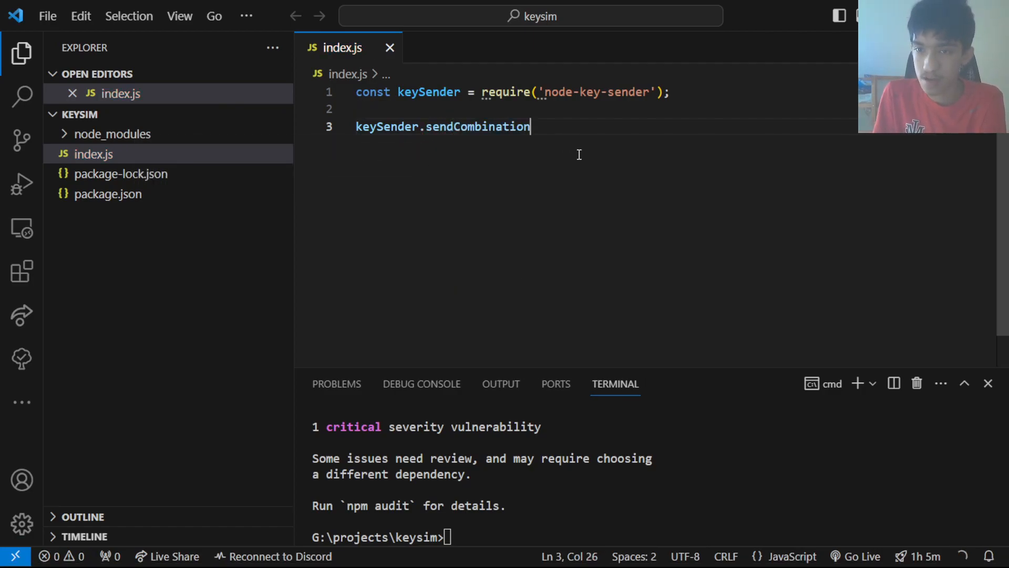
text((['control', 'alt', 'delete']))
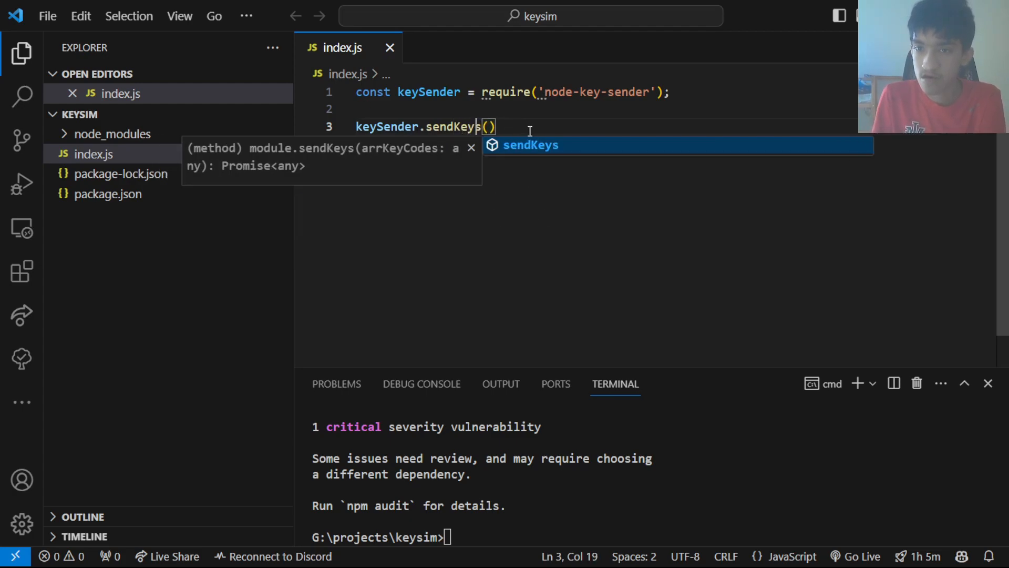
text(['a','b)
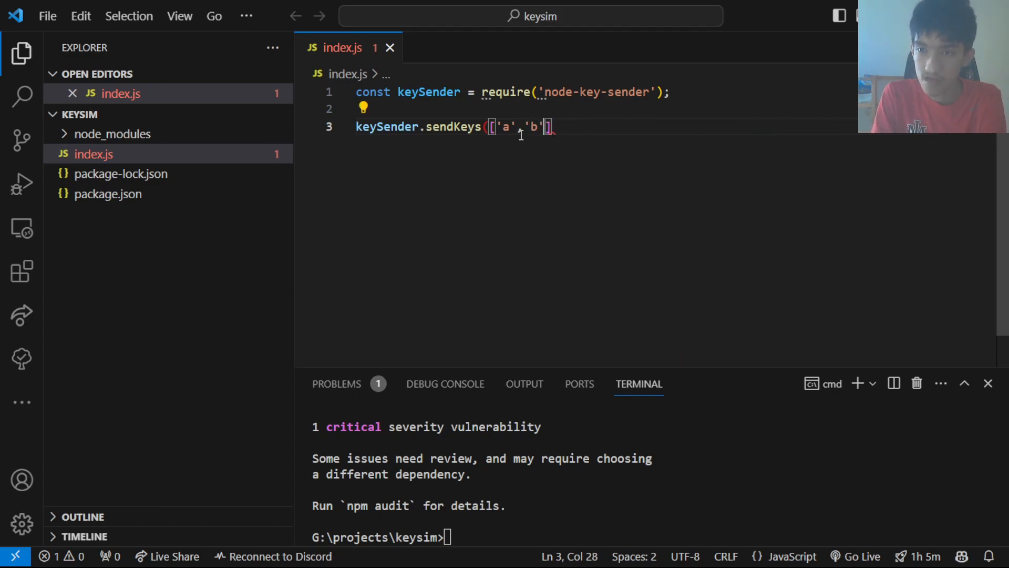
text(,'c')
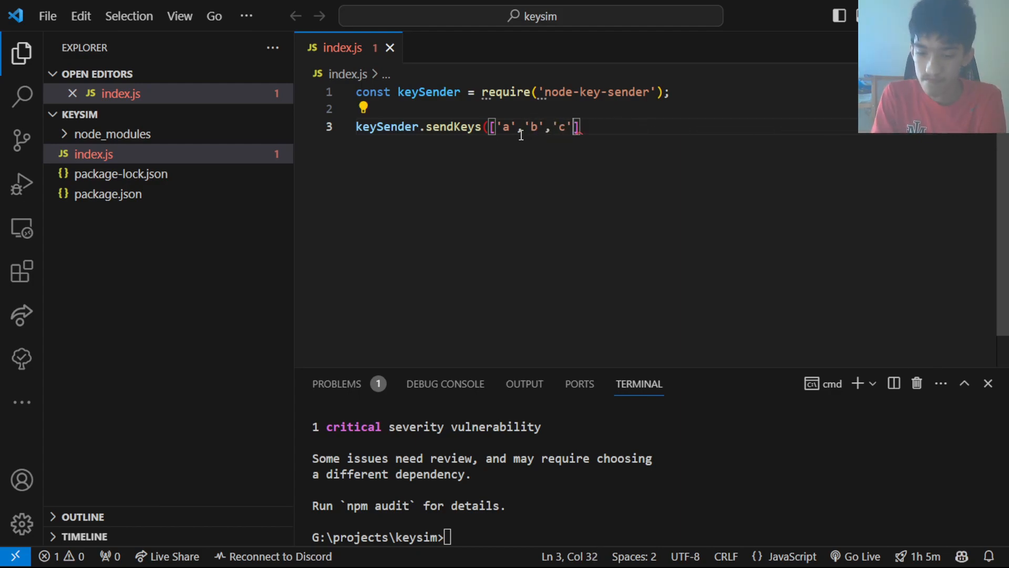
text(,'d')
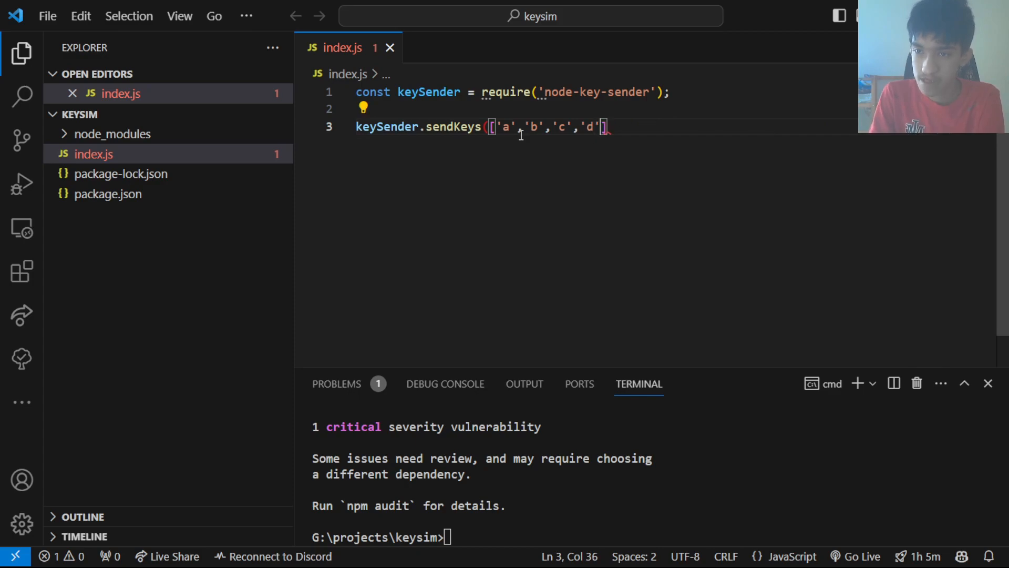
text(;)
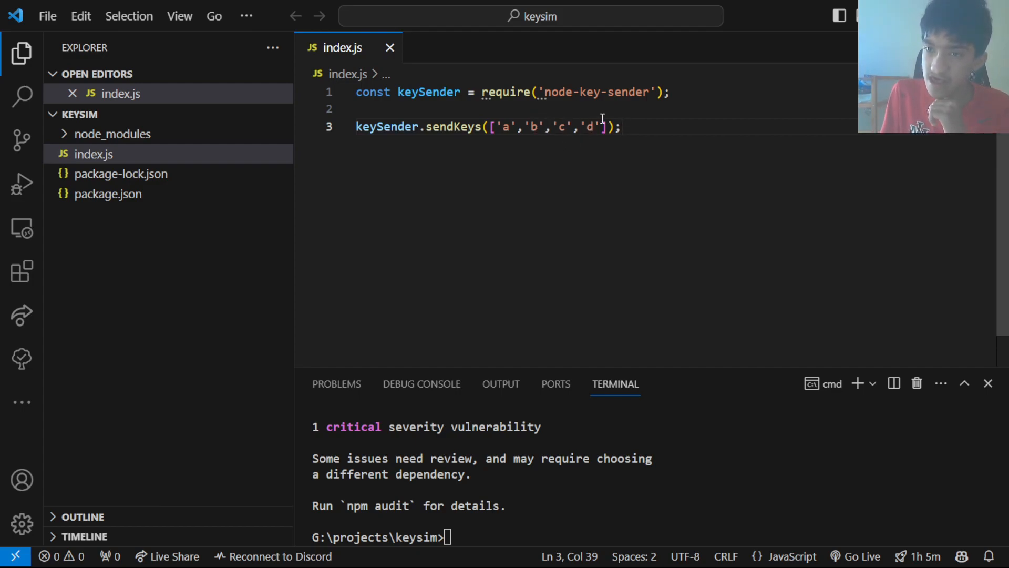
drag(497, 127, 598, 127)
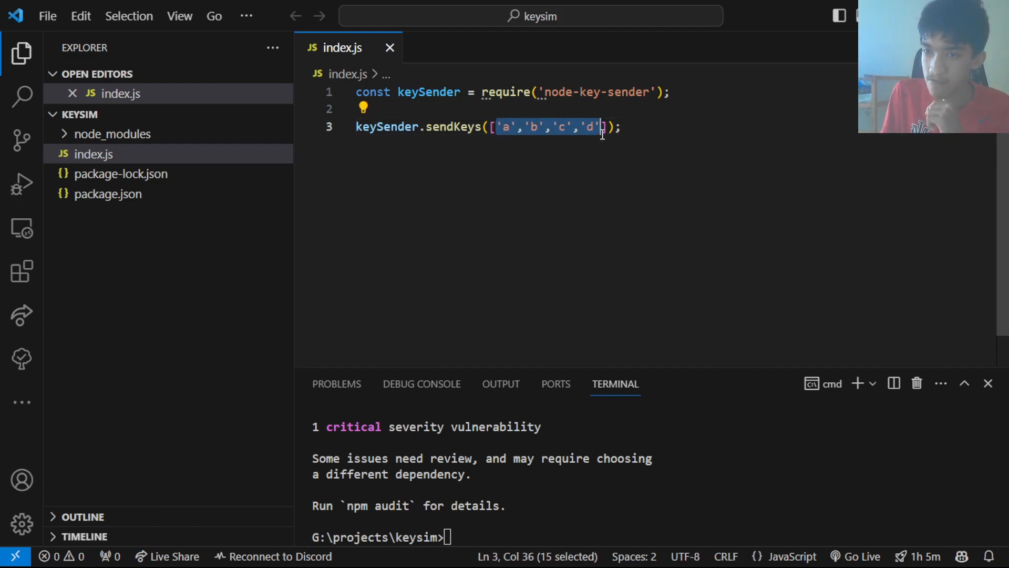
Enter the command node . at the keysim terminal prompt without running it yet.
text(nio)
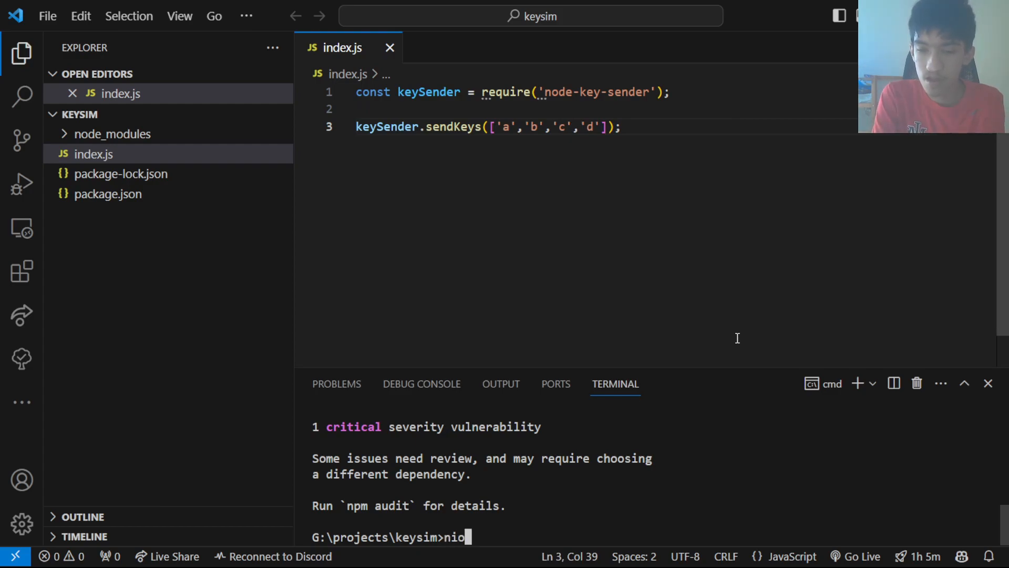
text(node .)
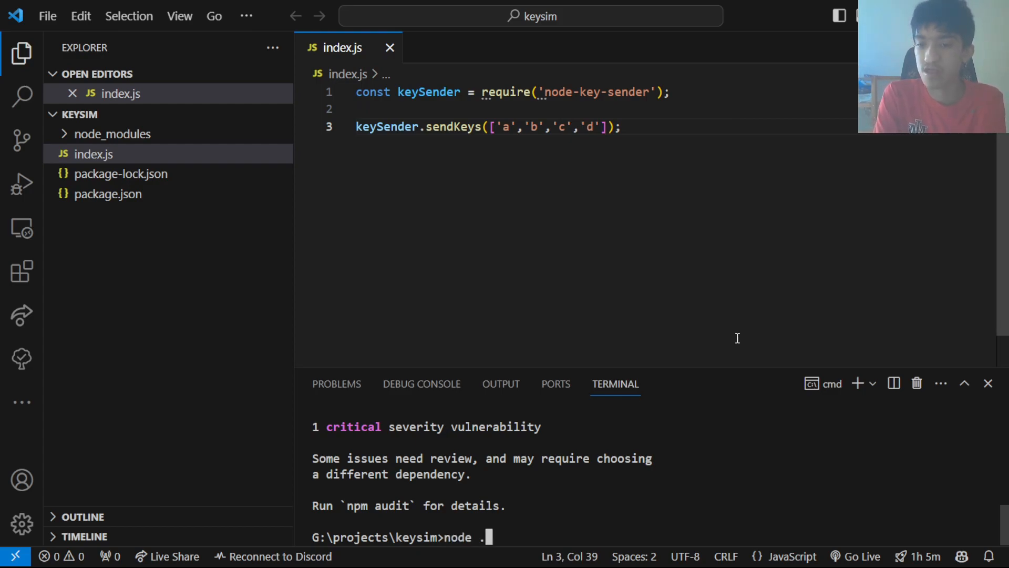